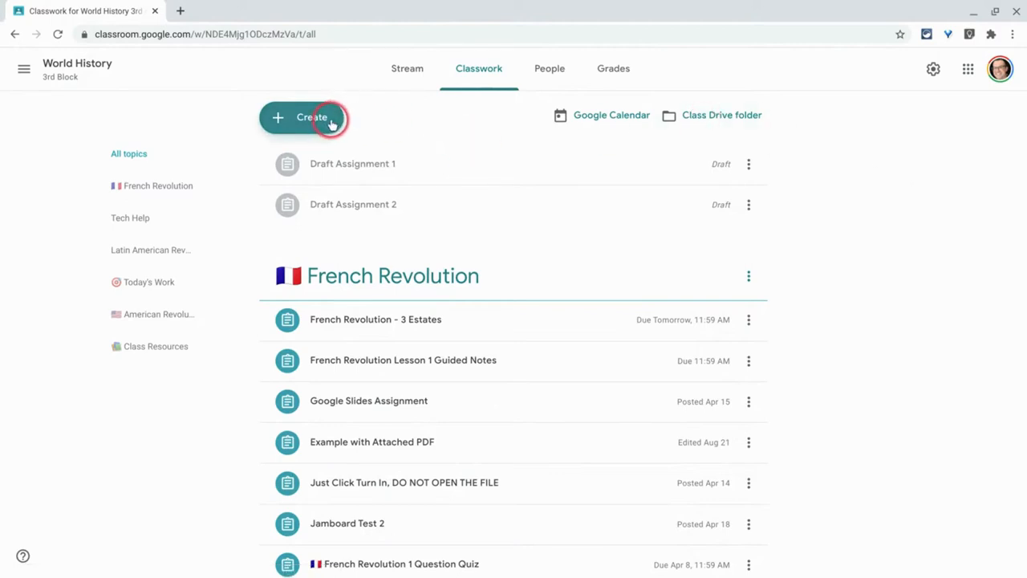
# Step: Bring up the Create menu of new classwork types on the World History Classwork page
pyautogui.click(304, 117)
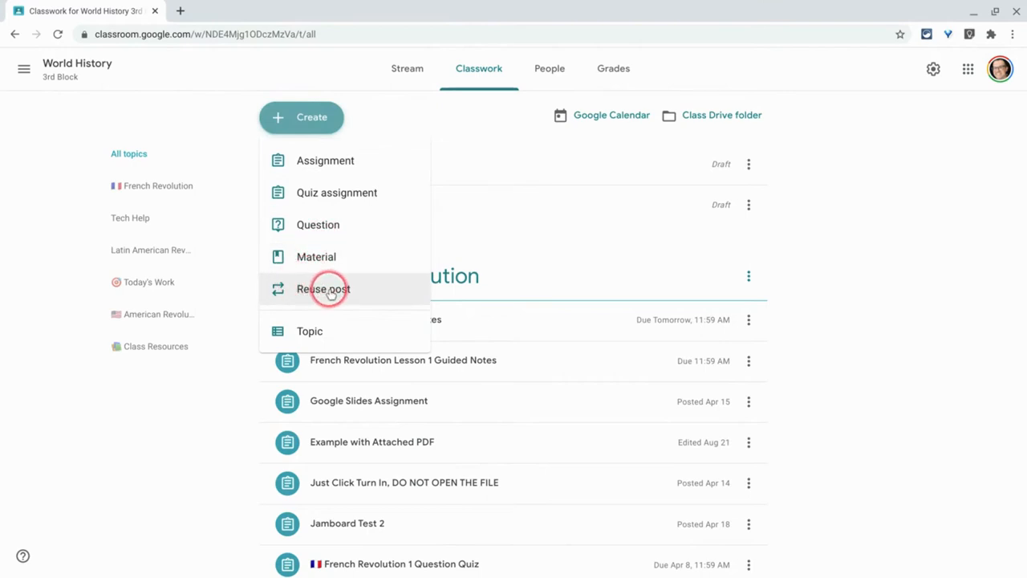
# Step: Choose Reuse post and select World History 3rd Block as the source class
pyautogui.click(322, 289)
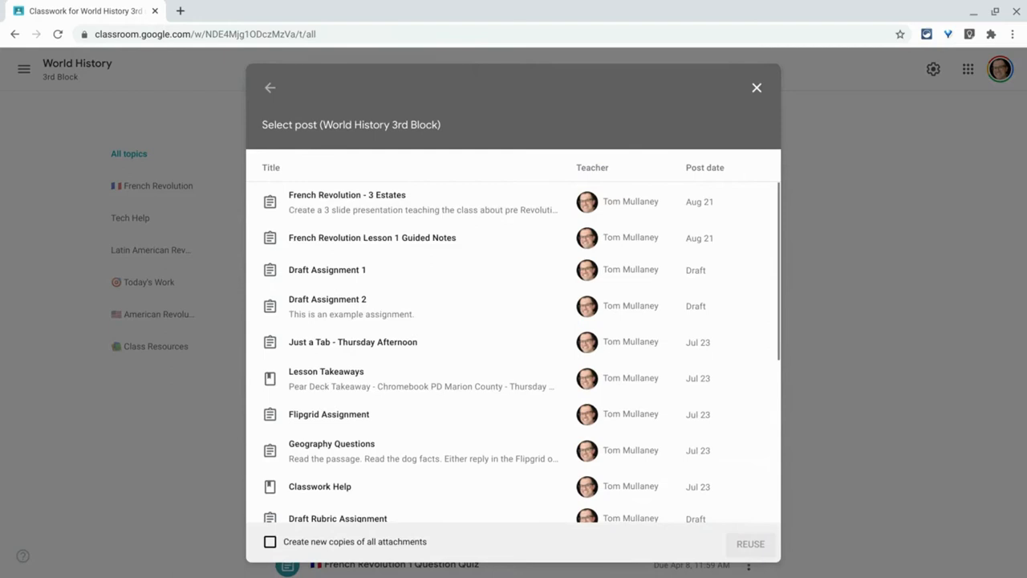
pyautogui.click(401, 305)
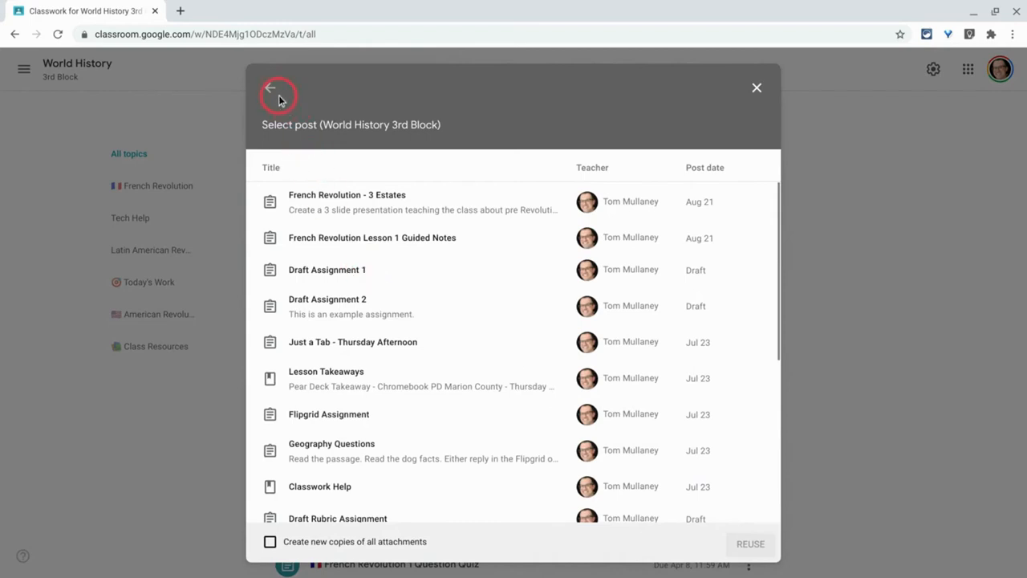
pyautogui.click(270, 87)
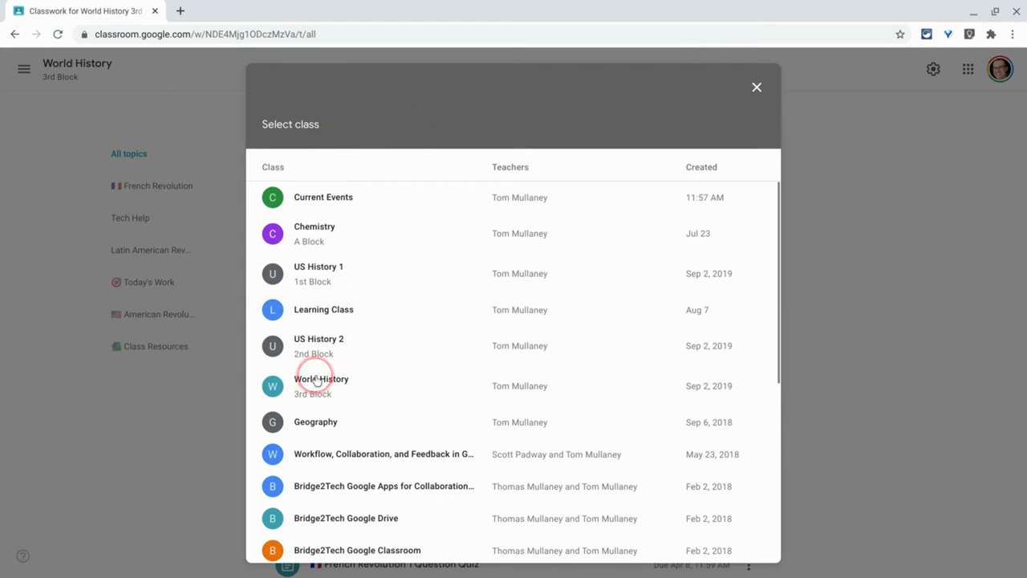
pyautogui.click(321, 385)
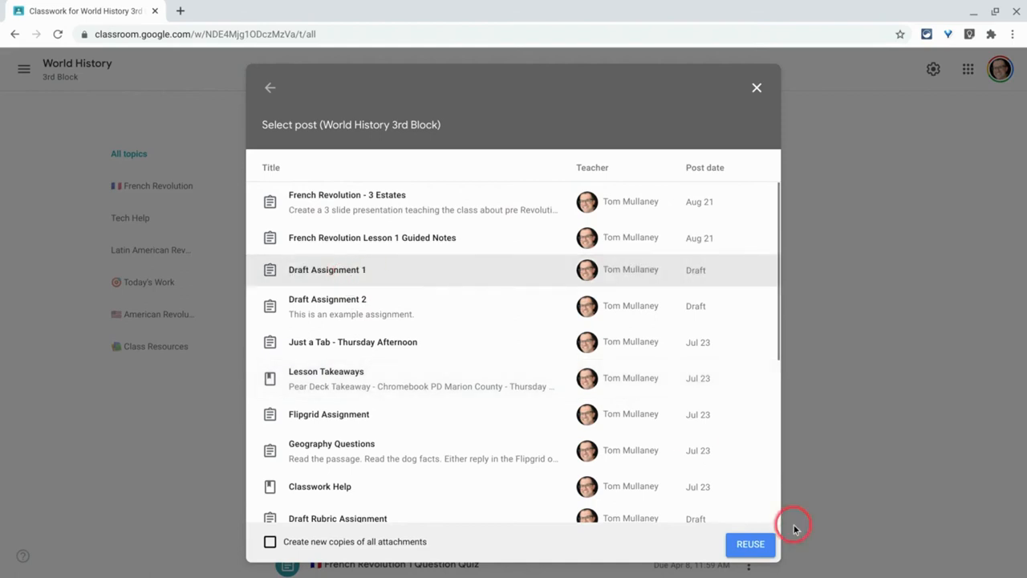
# Step: Reuse Draft Assignment 1 so it opens in a new assignment editor
pyautogui.click(751, 543)
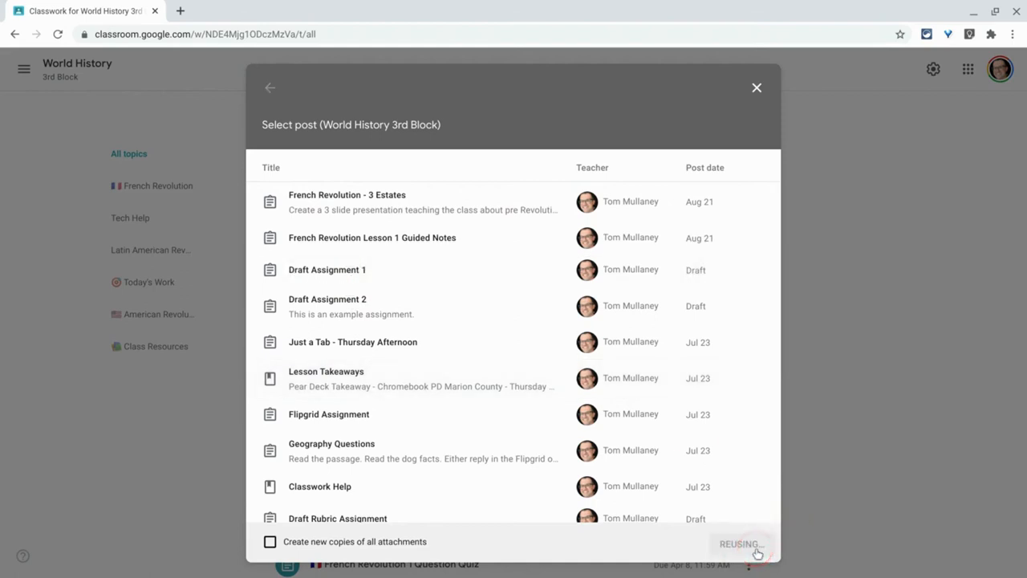
pyautogui.click(738, 542)
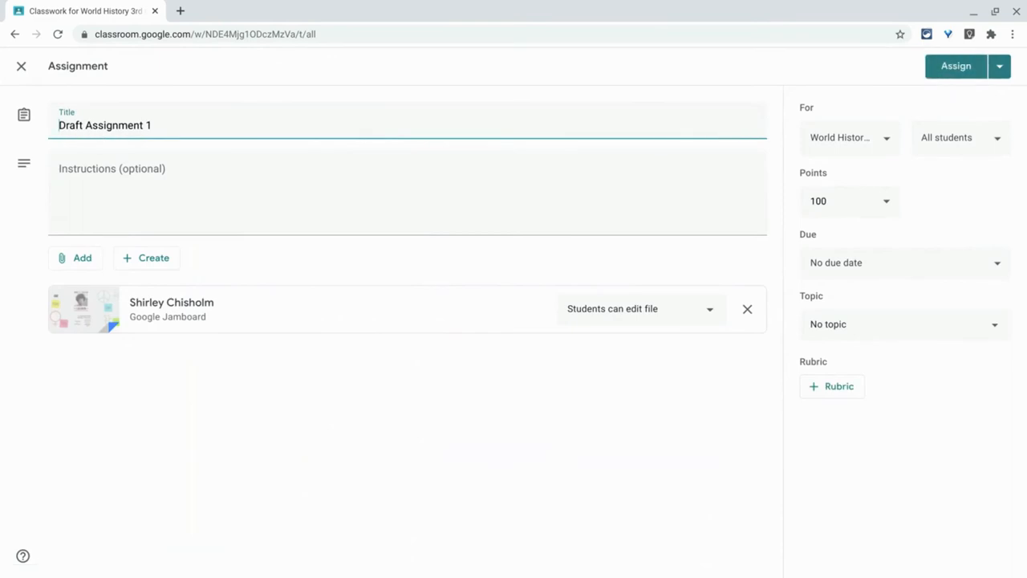